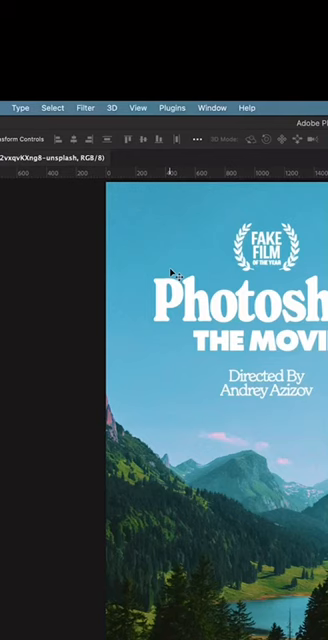
Step: Open the Filter menu on the movie poster photo, heading toward Neural Filters
left_click(84, 107)
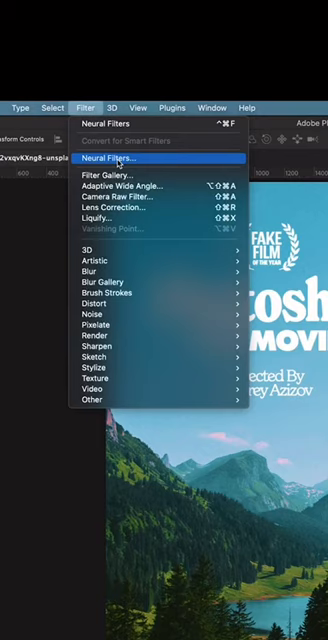
Step: Open Neural Filters and set up Landscape Mixer with Sunset at 100
left_click(110, 157)
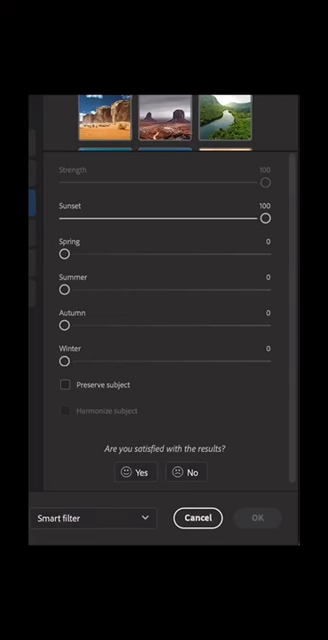
scroll("down", 3)
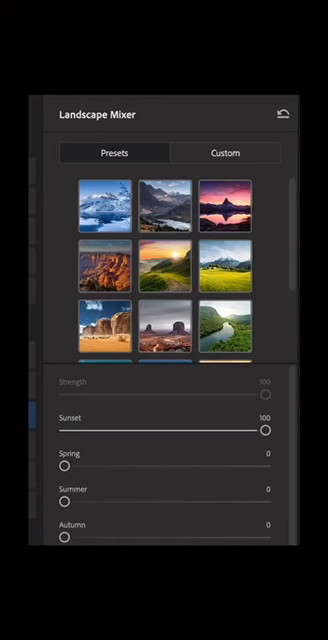